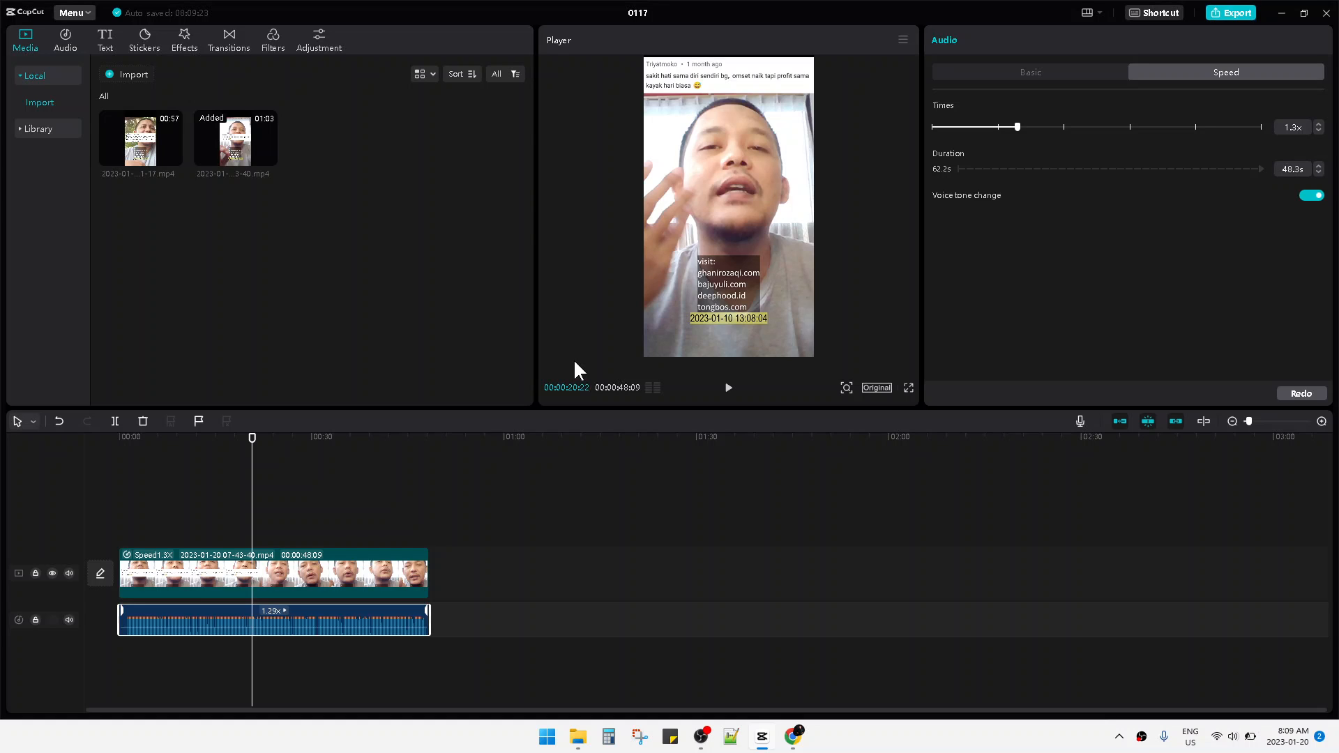
pyautogui.moveTo(269, 439)
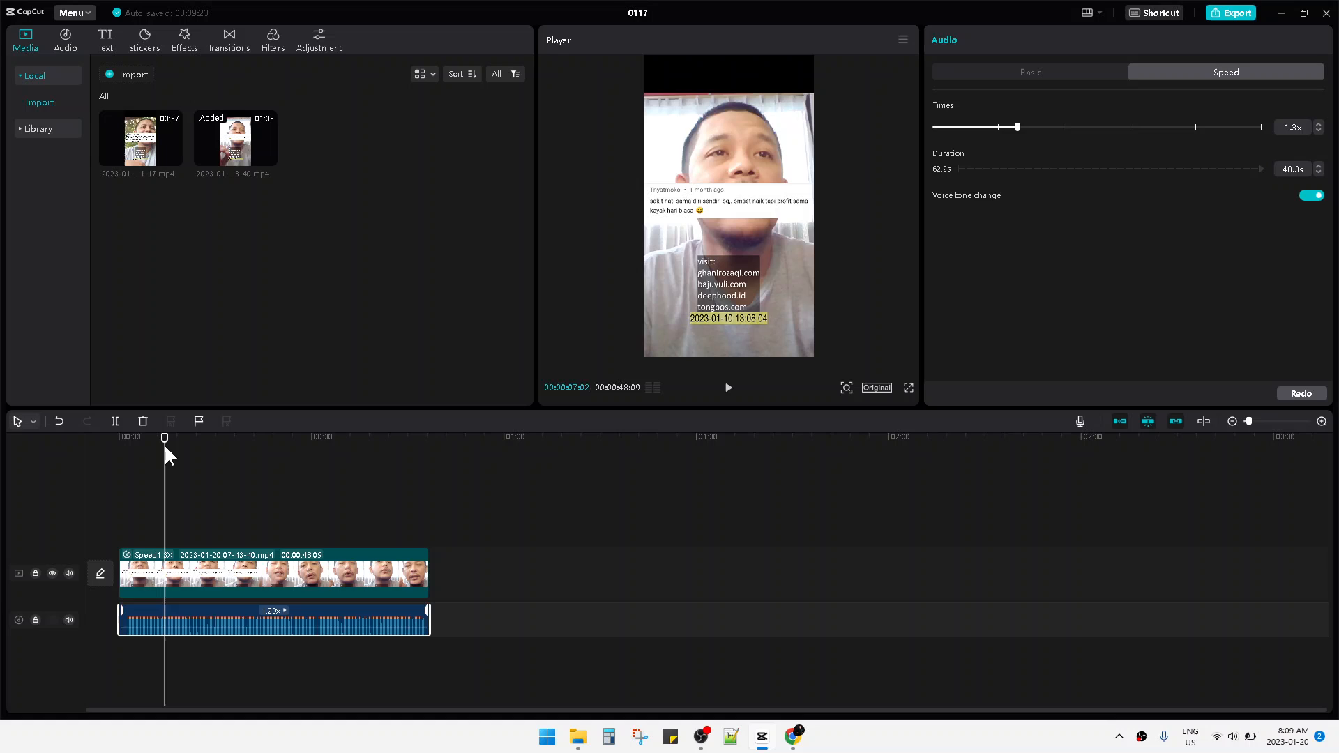
pyautogui.moveTo(310, 423)
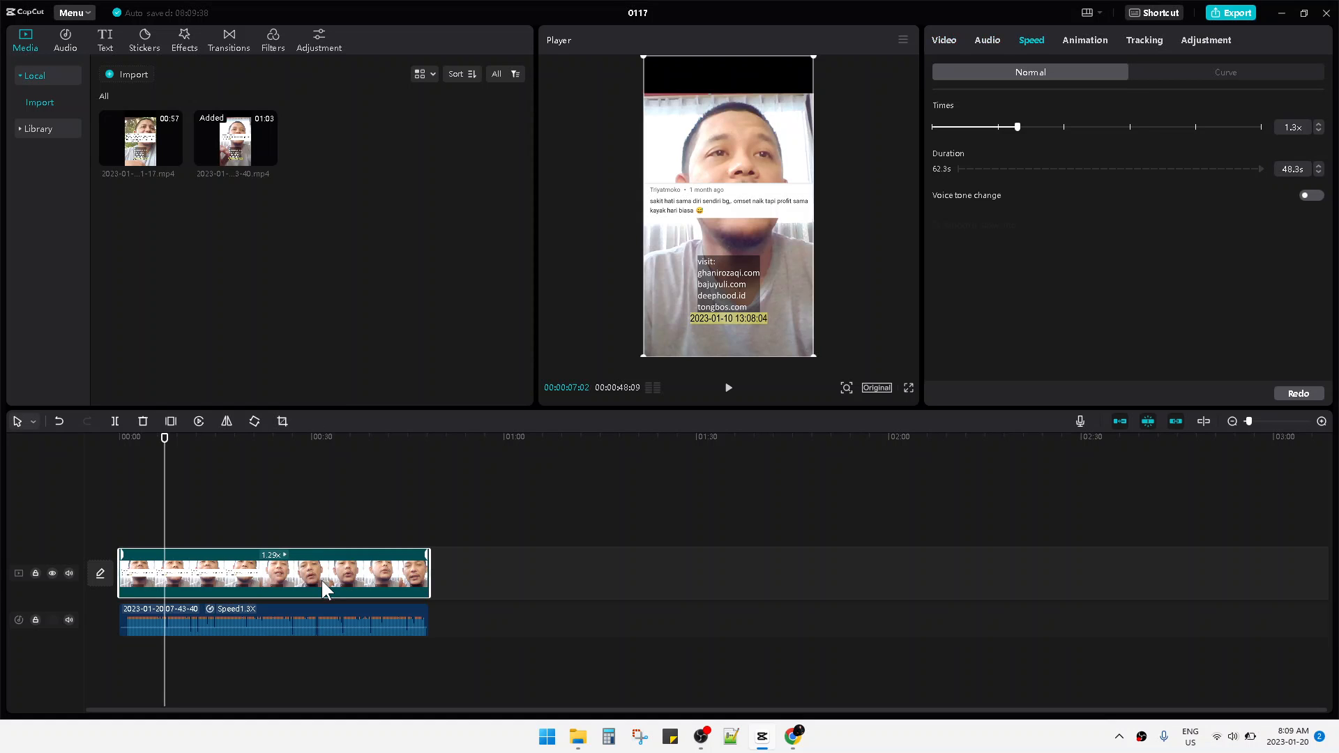
pyautogui.moveTo(344, 494)
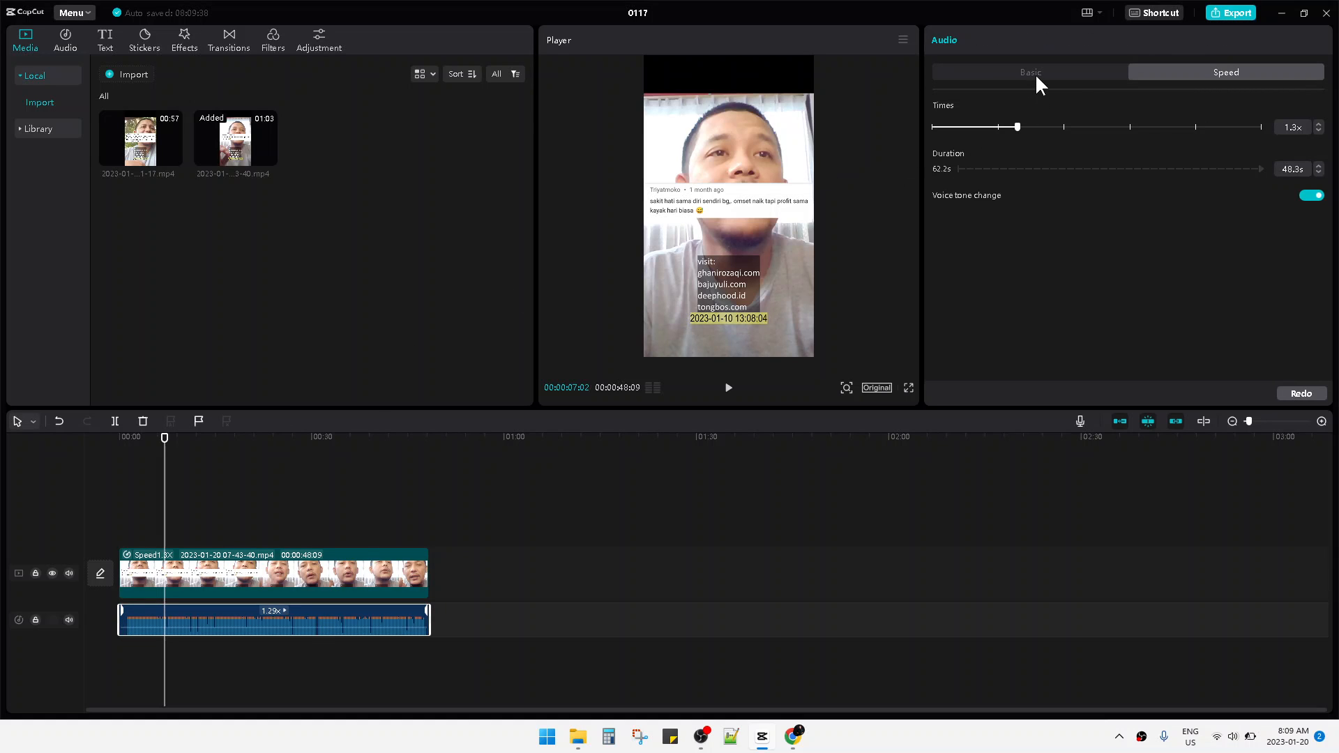
# Toggle the audio clip's voice tone change off and back on in the Speed settings.
pyautogui.click(1029, 71)
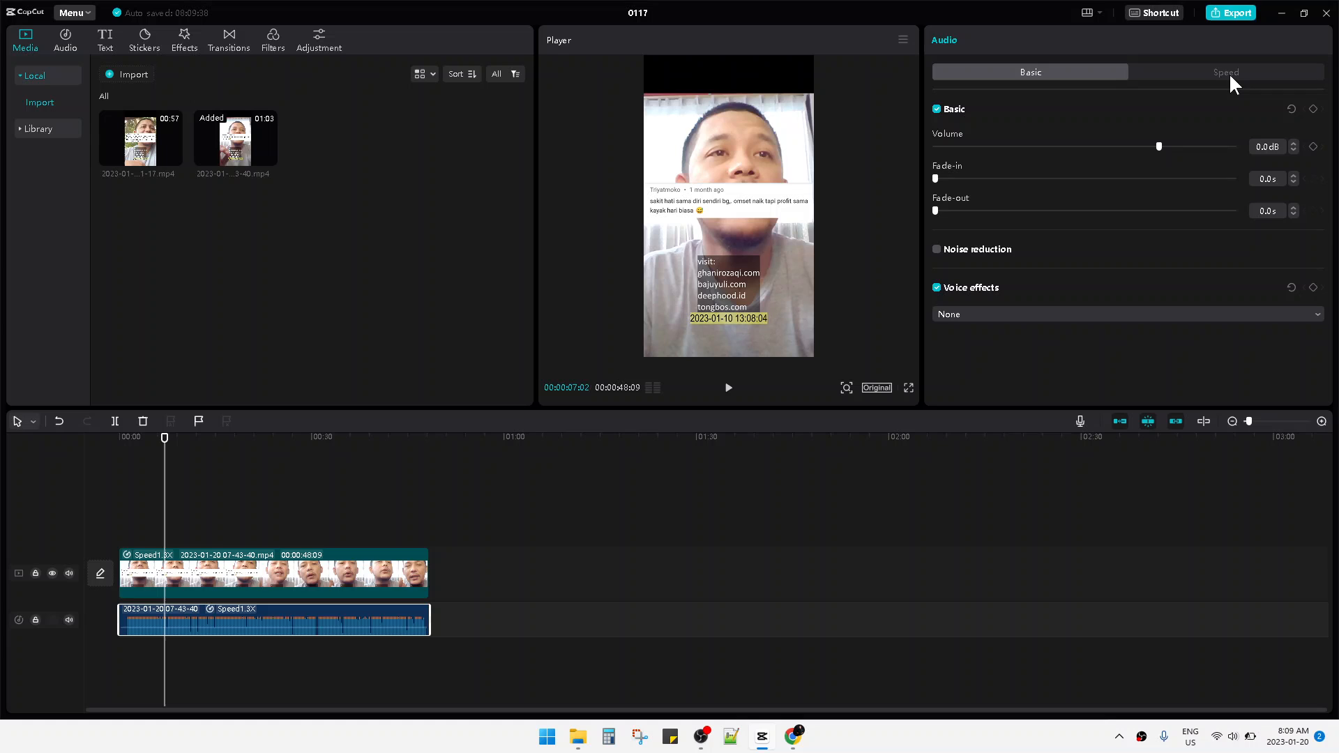
pyautogui.click(1226, 71)
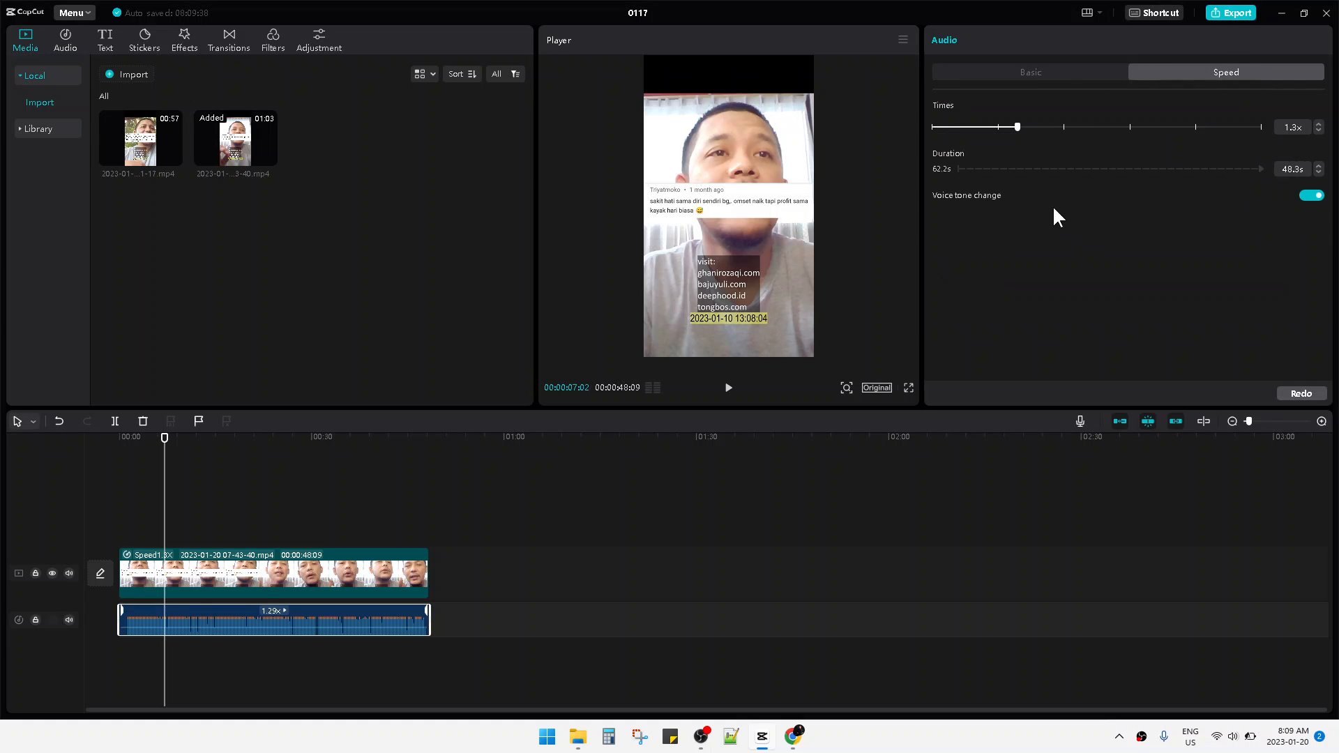
pyautogui.moveTo(941, 208)
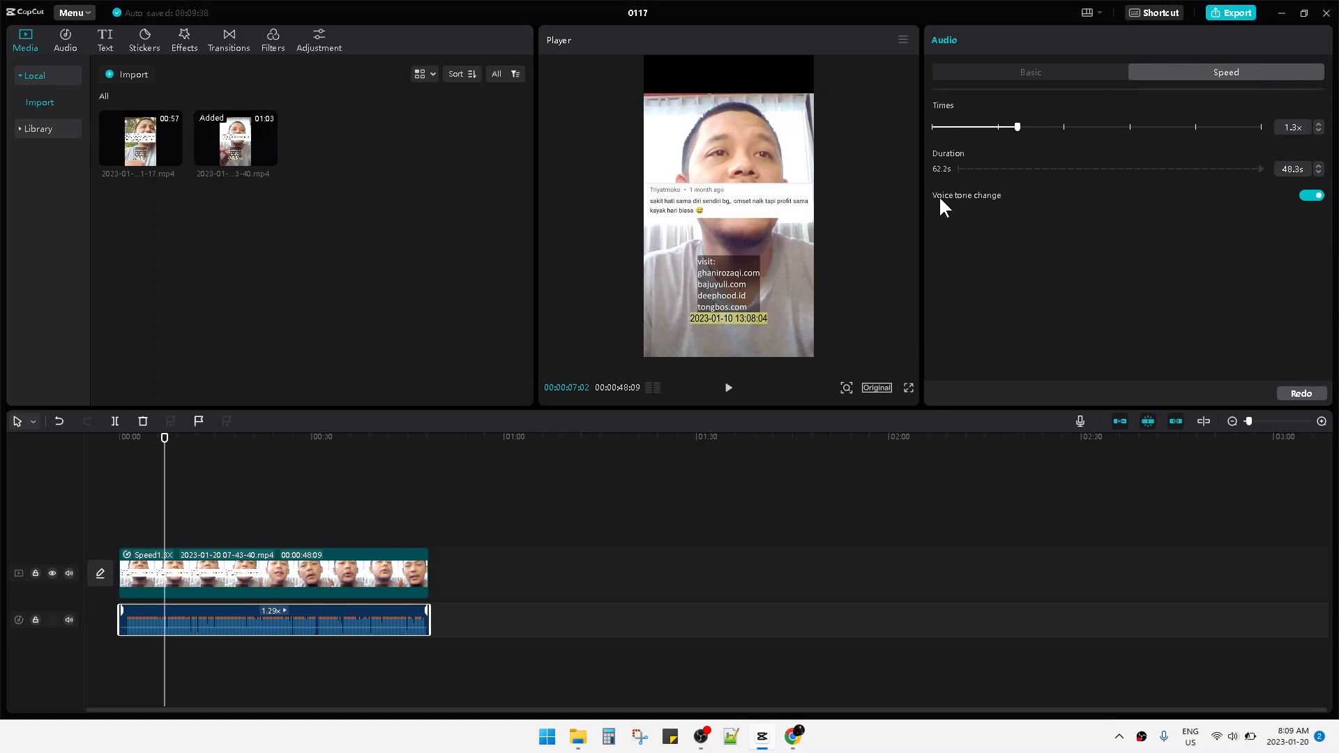
pyautogui.moveTo(993, 233)
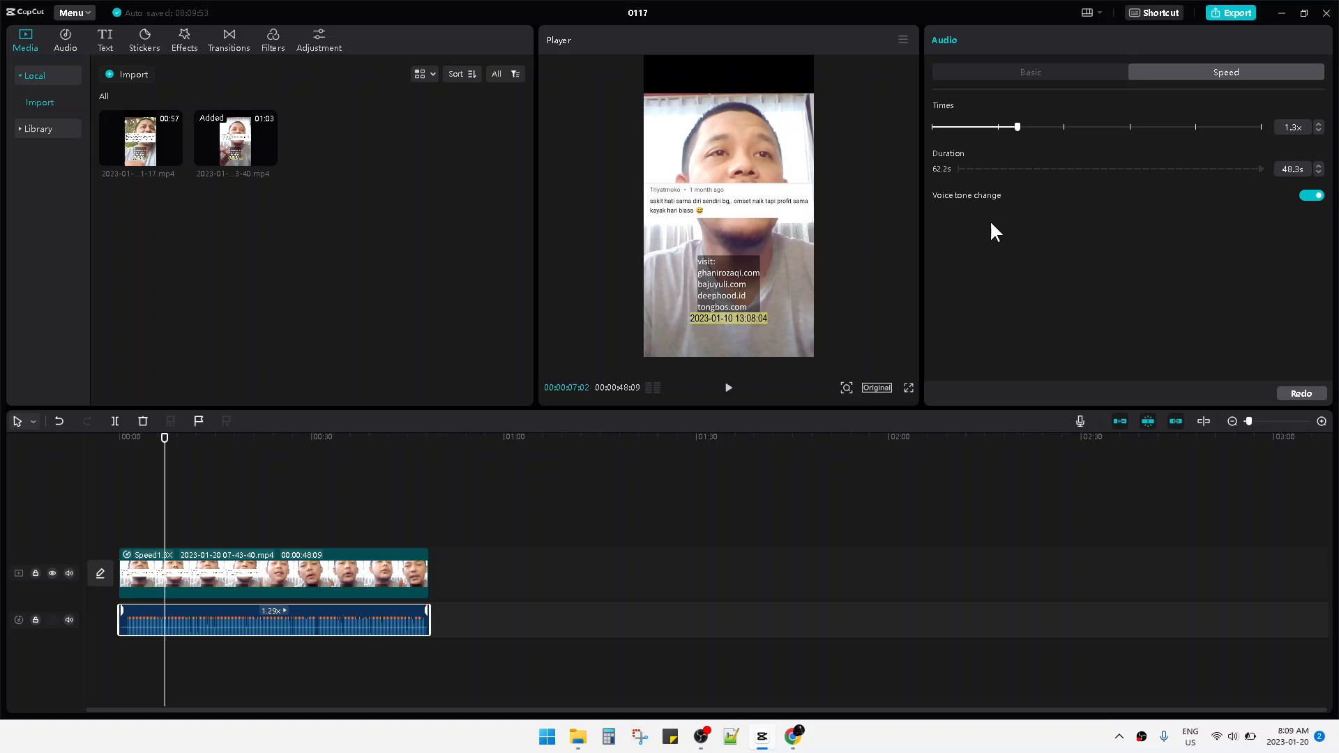
pyautogui.moveTo(1078, 241)
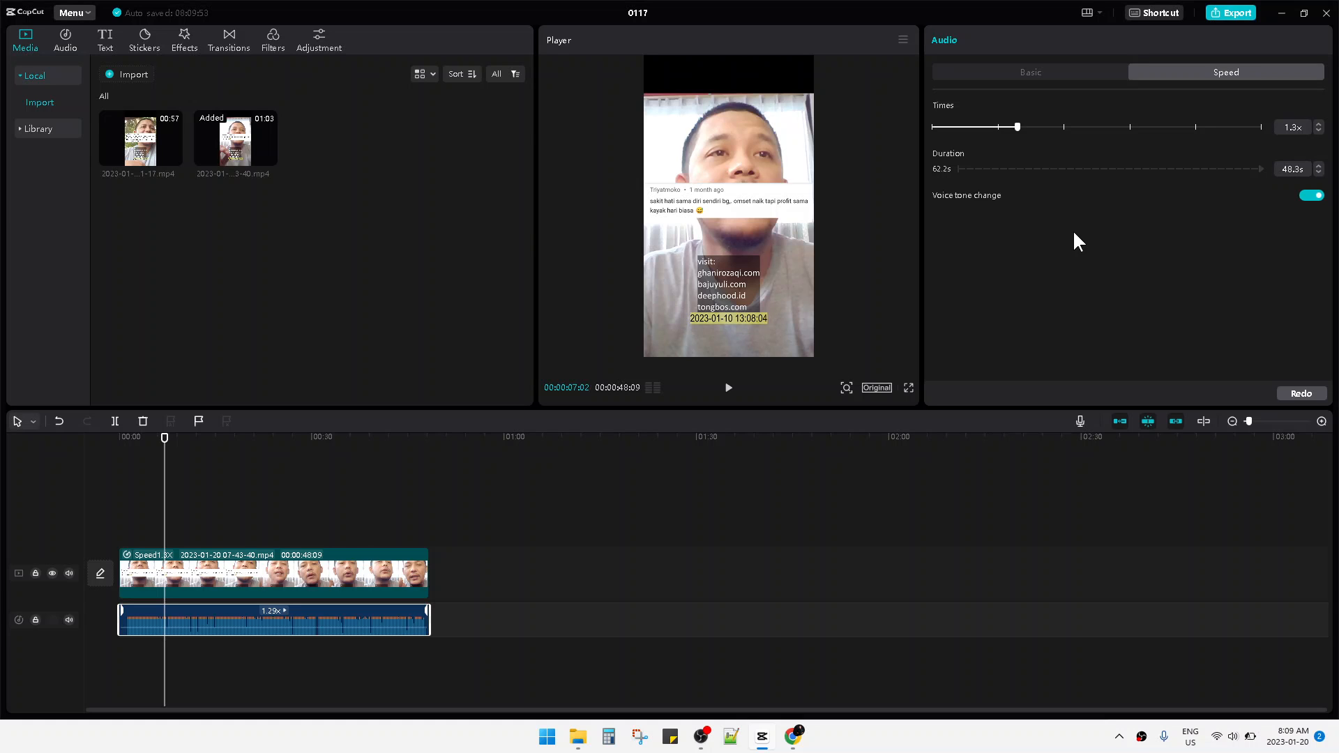
pyautogui.moveTo(1109, 250)
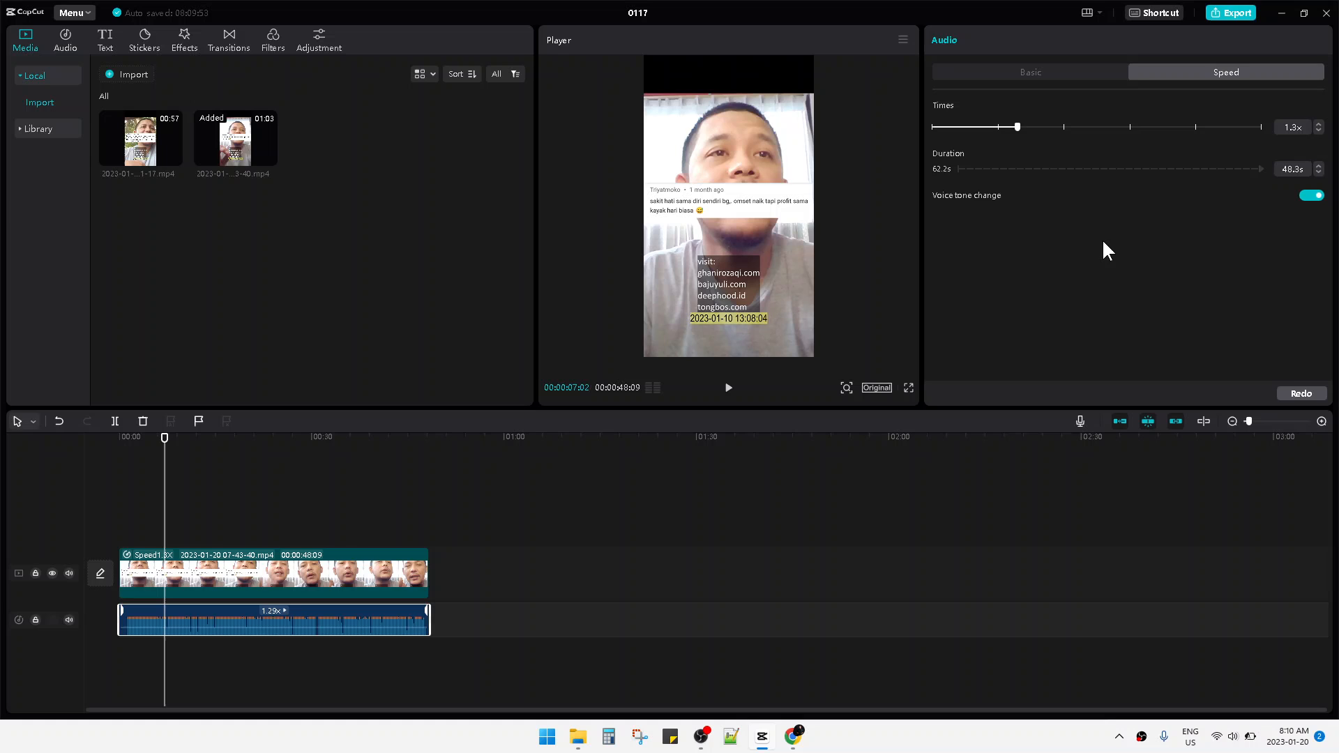
pyautogui.moveTo(1192, 261)
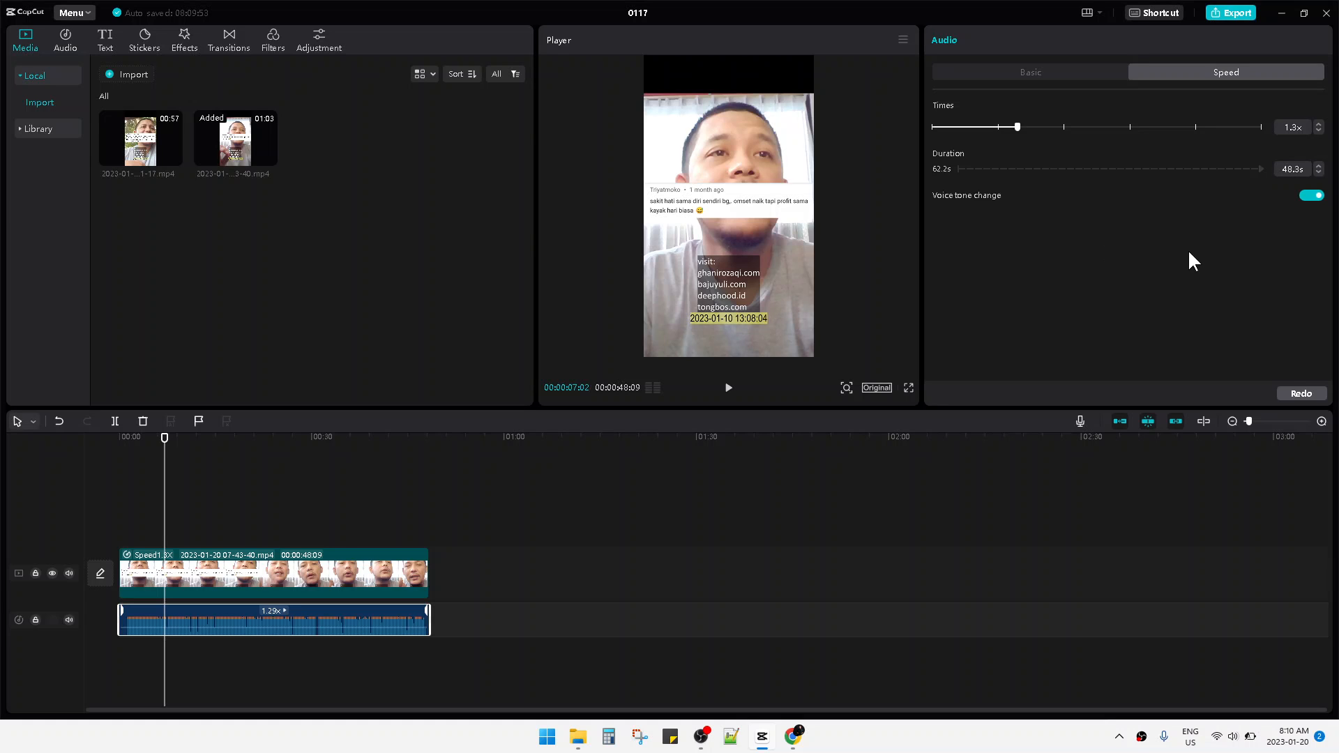
pyautogui.moveTo(1207, 261)
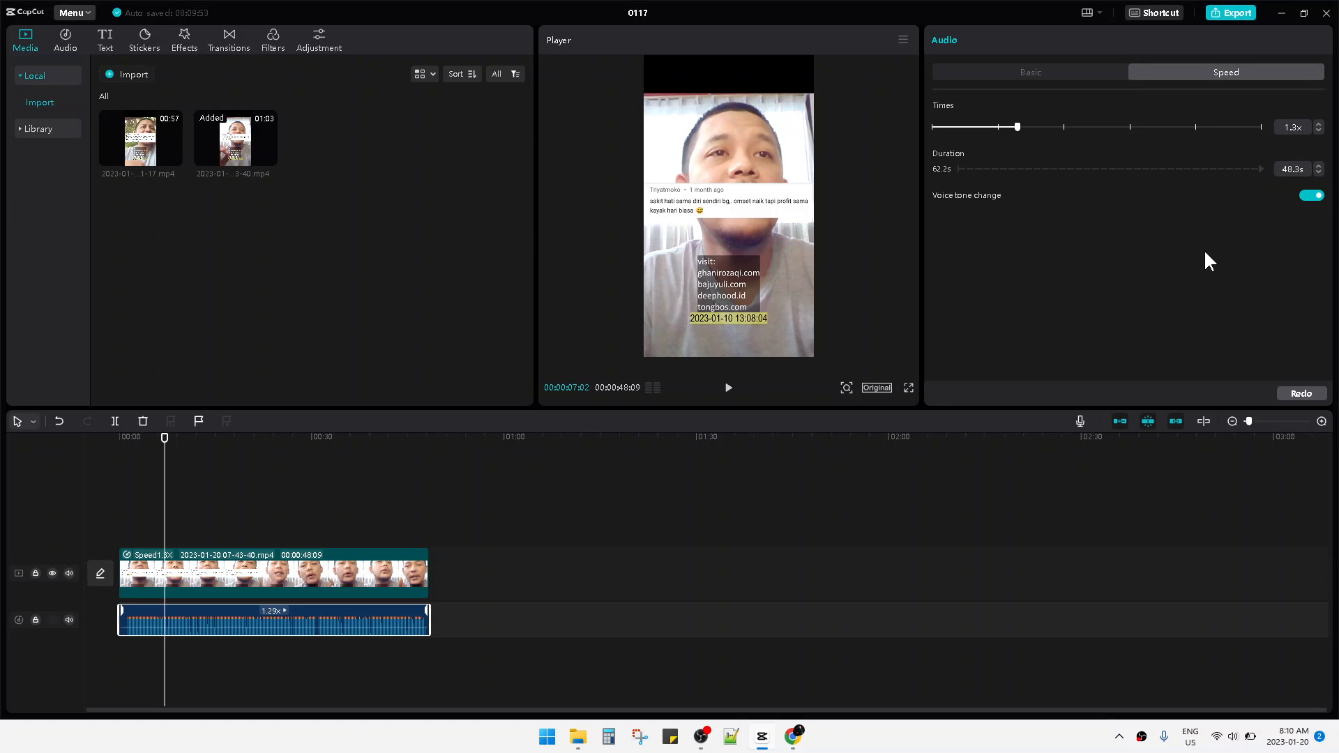
pyautogui.click(1312, 195)
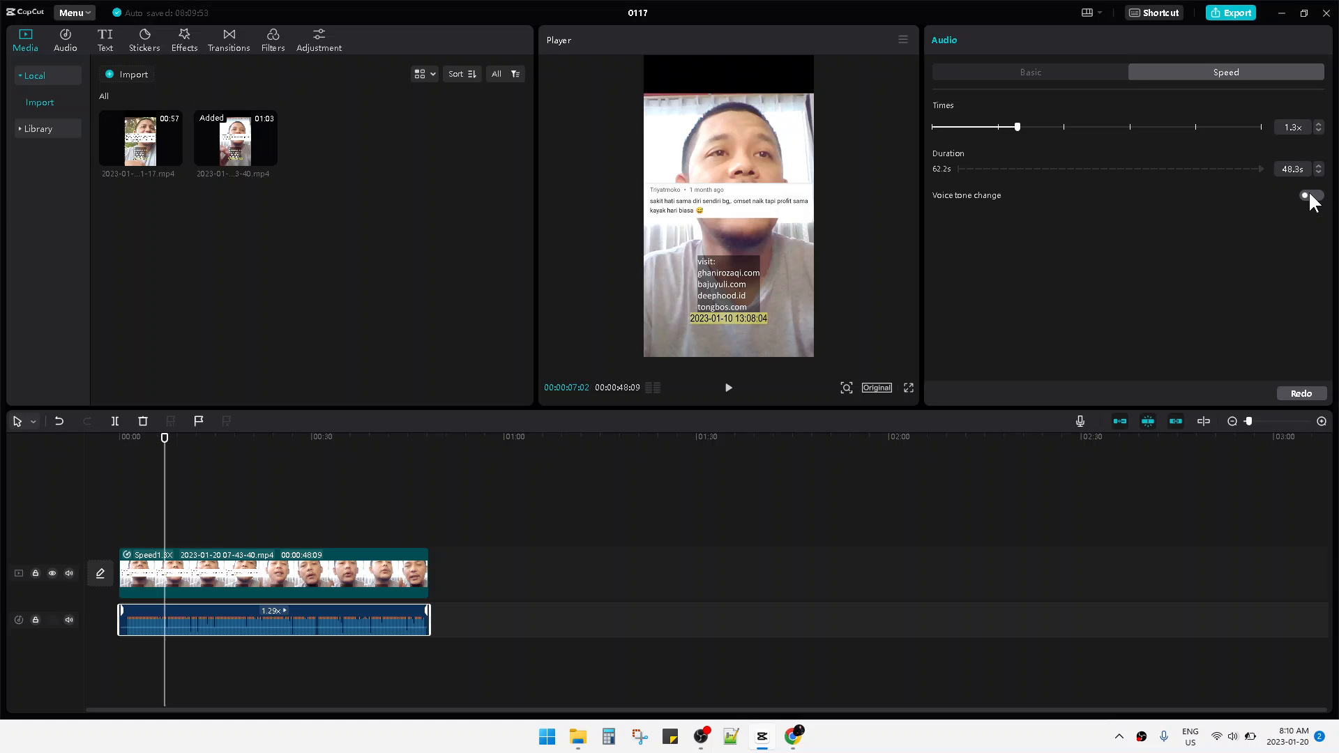
pyautogui.click(1310, 195)
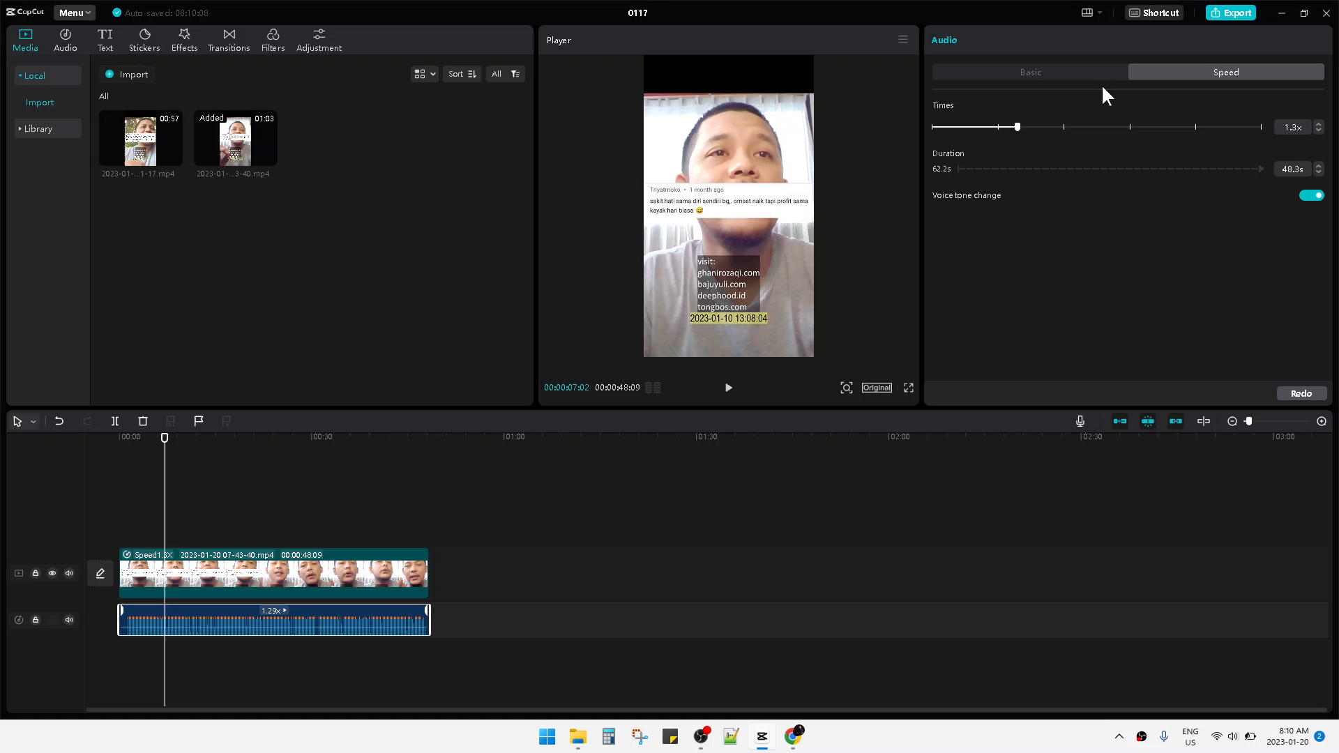
# Show the Basic sound settings and expand the Voice effects list, leaving None applied.
pyautogui.click(1029, 71)
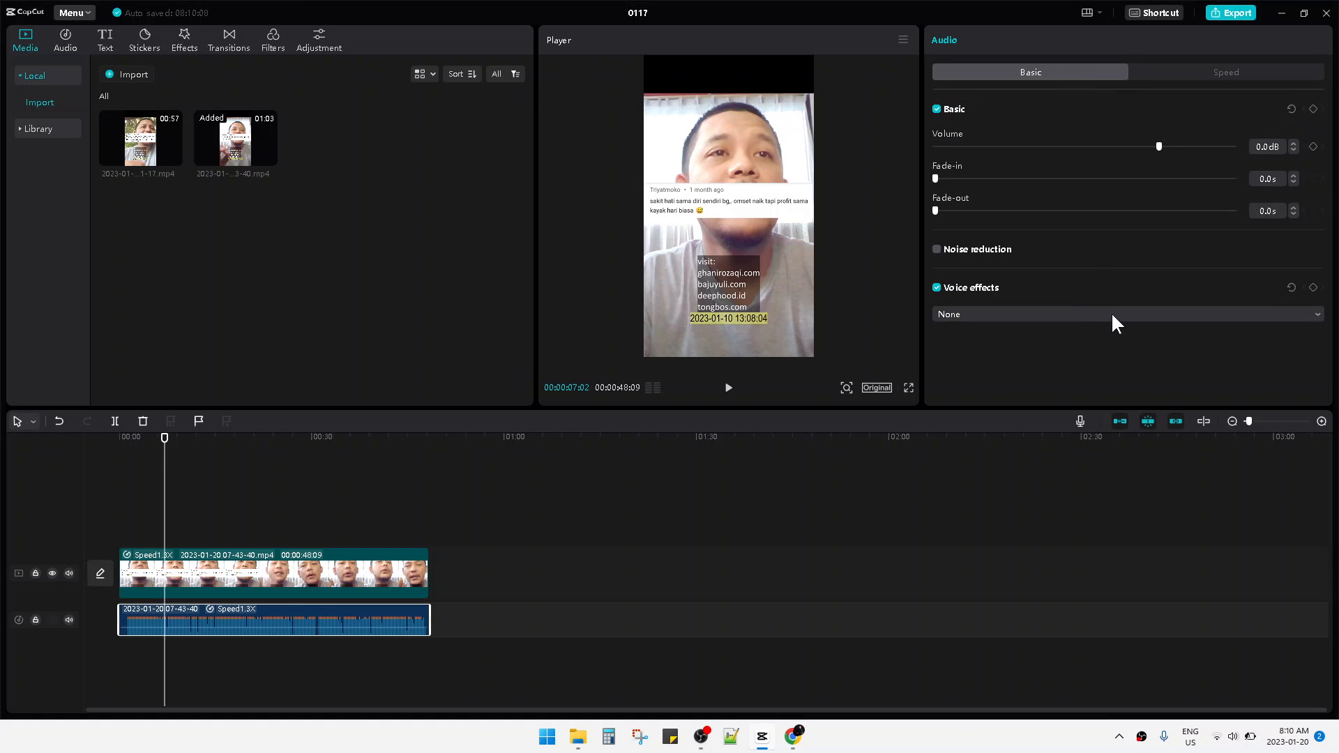
pyautogui.click(1119, 314)
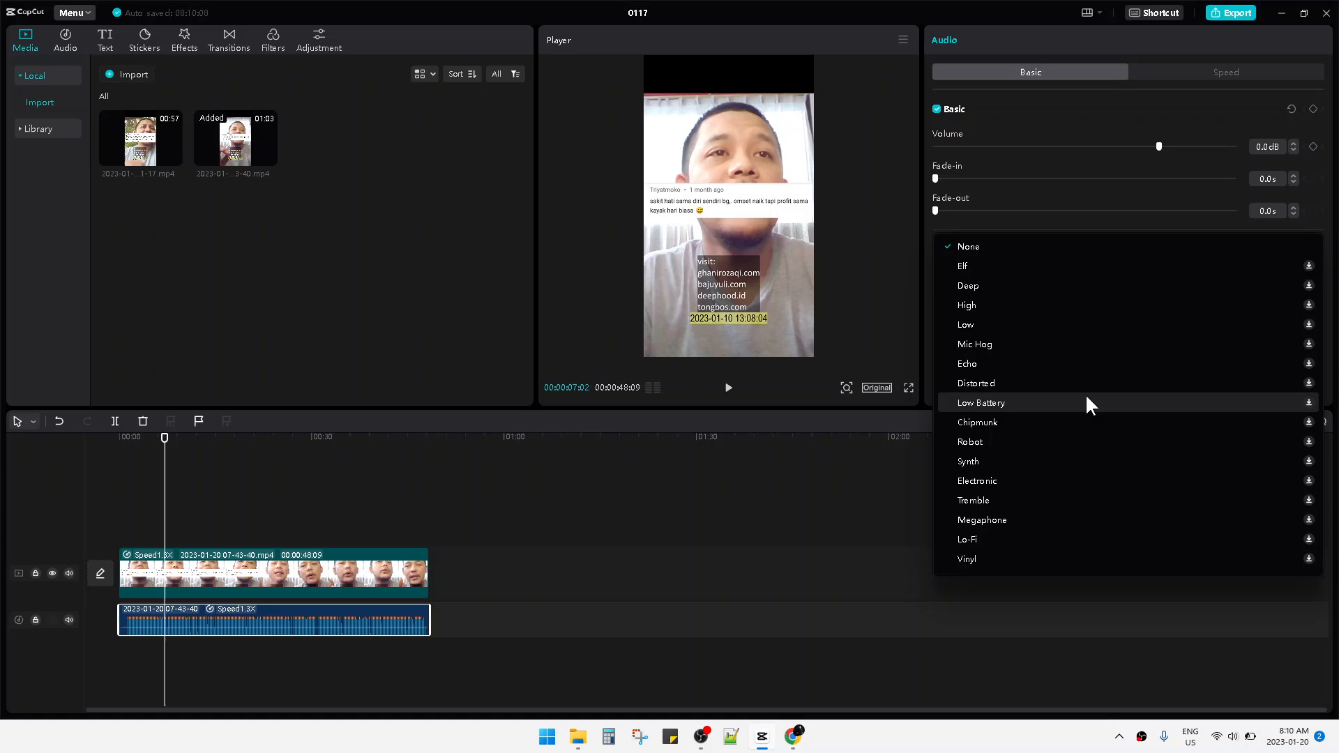
pyautogui.moveTo(1048, 309)
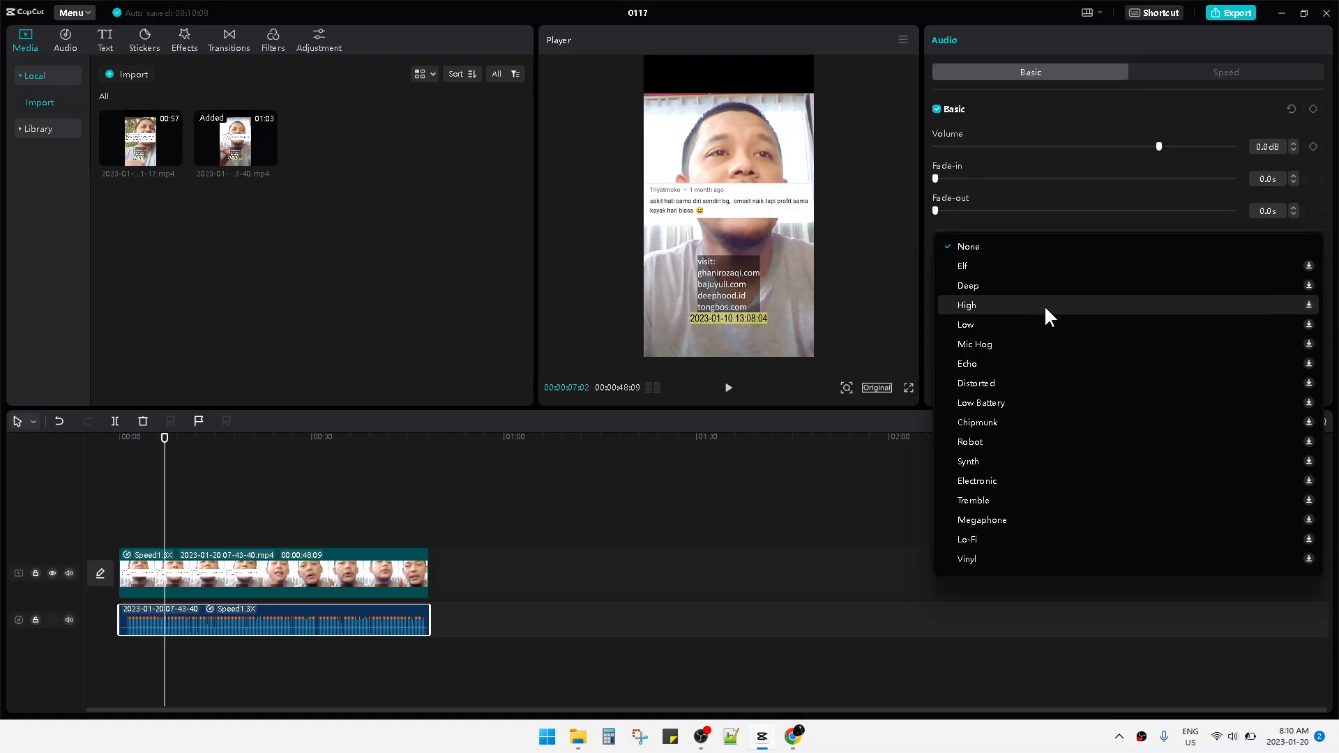
pyautogui.moveTo(1023, 325)
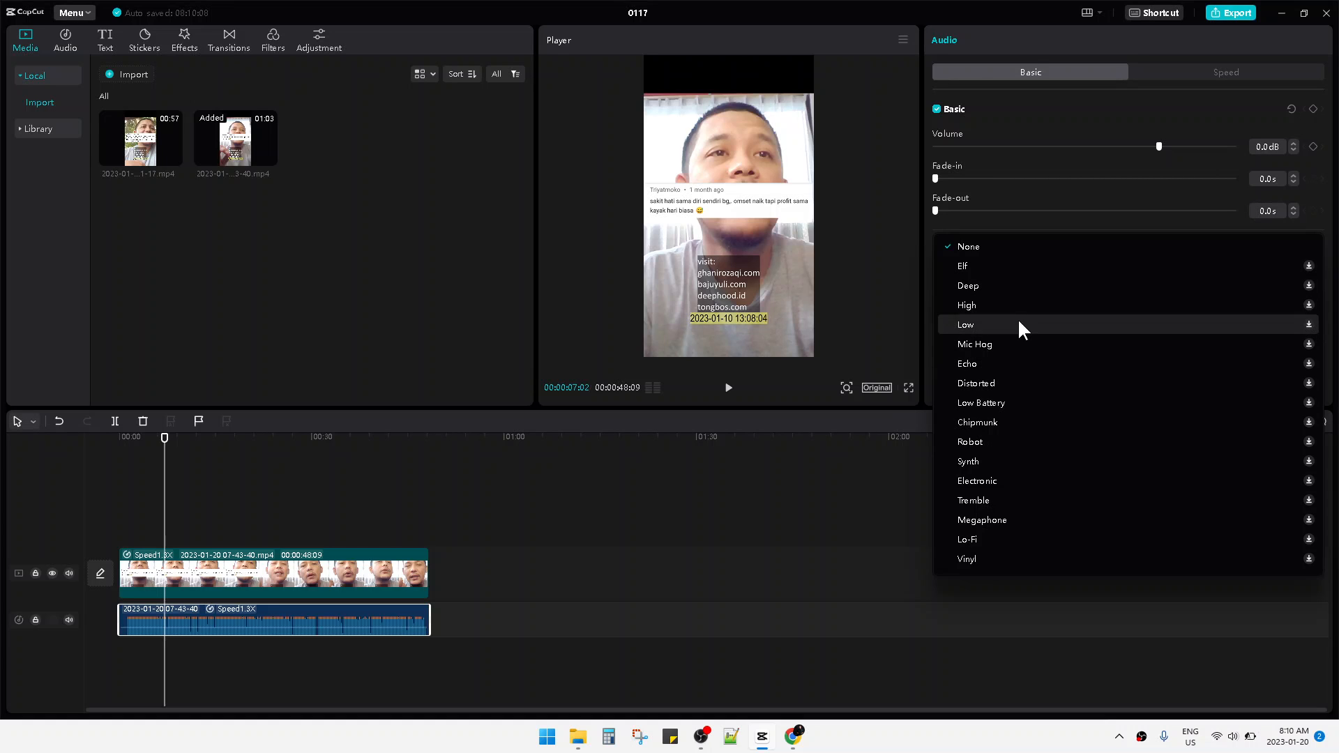